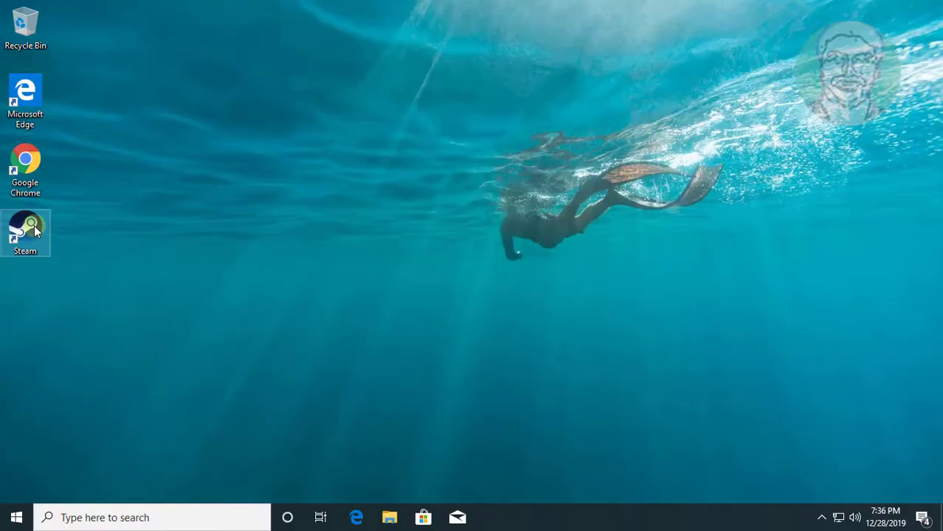
# Launch Steam from the desktop and bring up the Games menu options
pyautogui.doubleClick(25, 234)
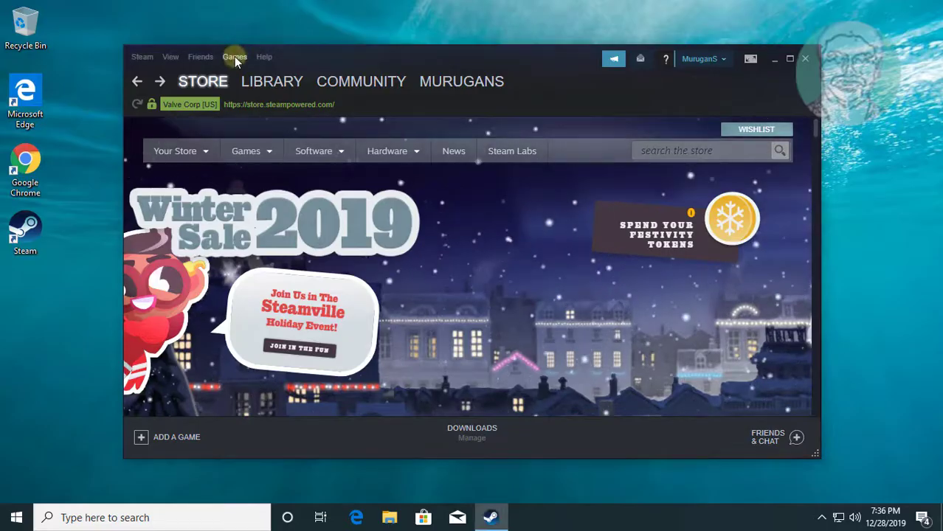
pyautogui.click(234, 56)
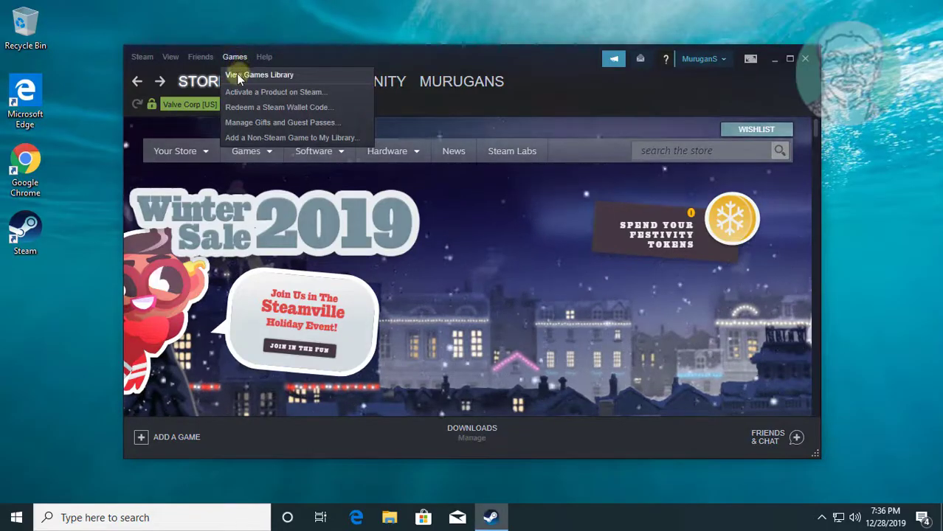
# Show the empty games library via View Games Library
pyautogui.click(260, 74)
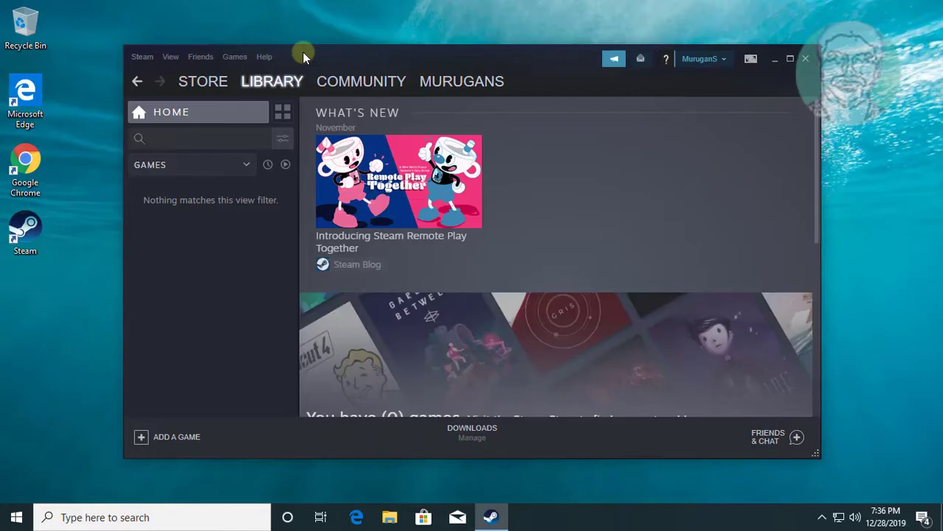
pyautogui.moveTo(322, 56)
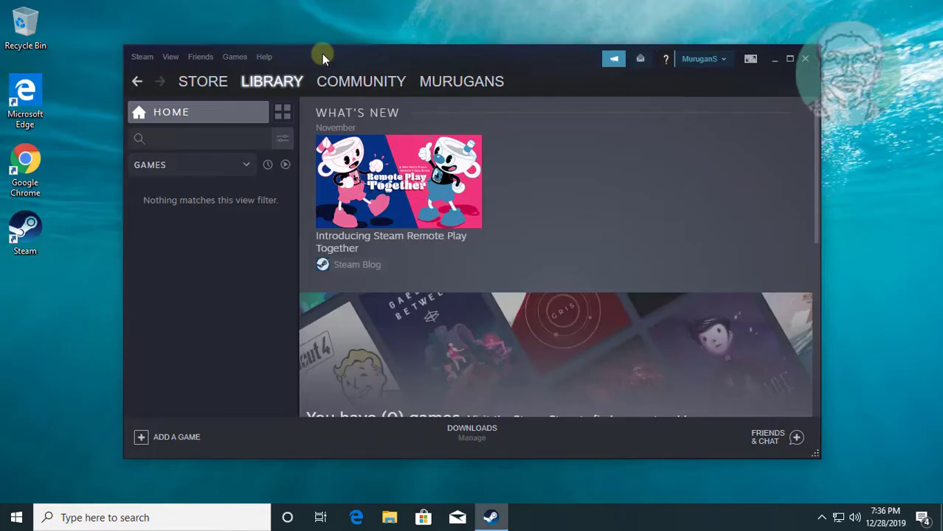
pyautogui.moveTo(177, 224)
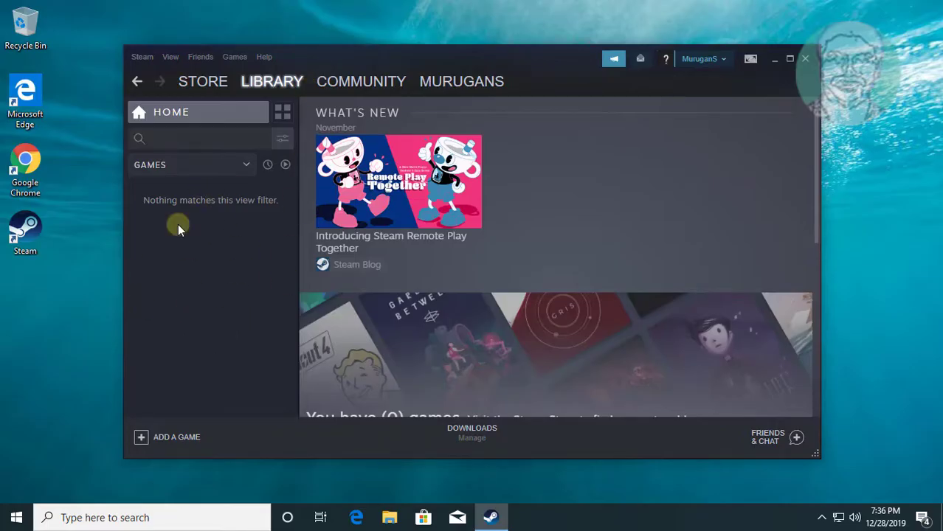
pyautogui.moveTo(152, 446)
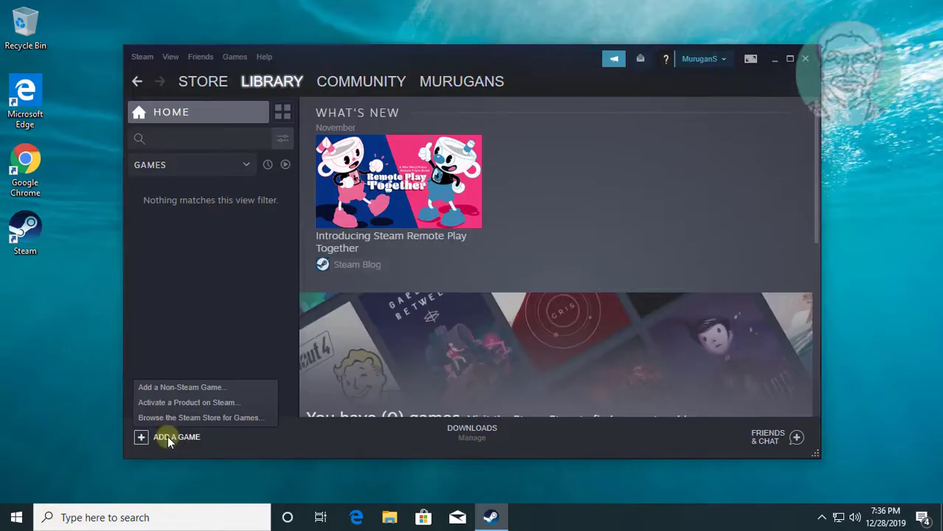
pyautogui.moveTo(200, 425)
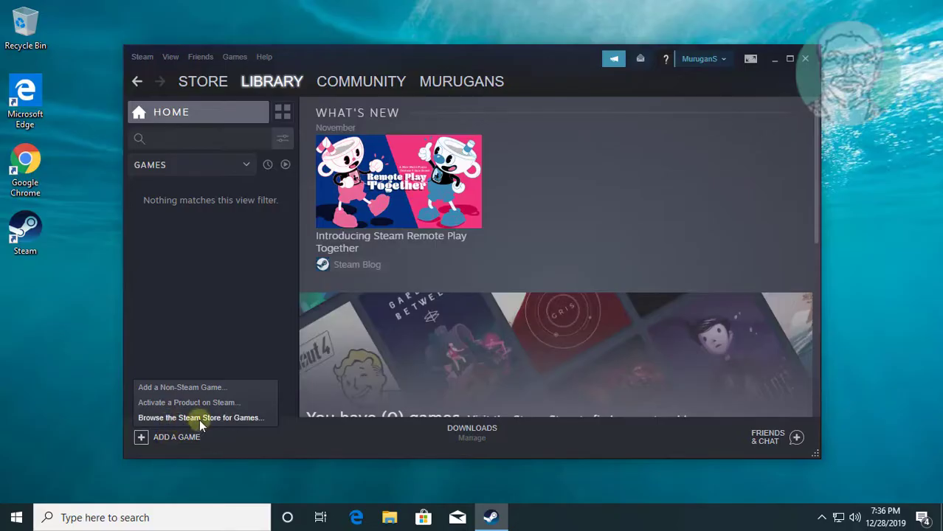
# Browse the Steam store and open the PAYDAY 2 listing from the Get Your Payday tile
pyautogui.click(201, 418)
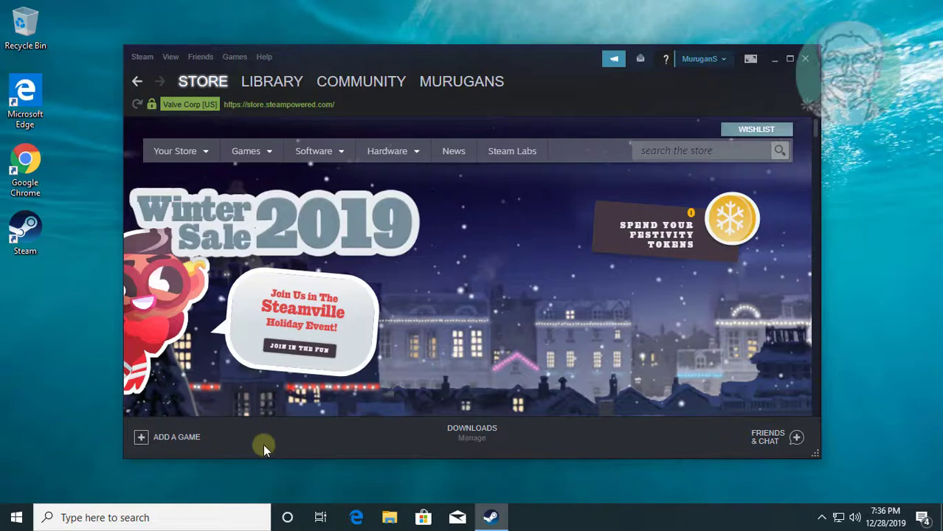
pyautogui.scroll(-3)
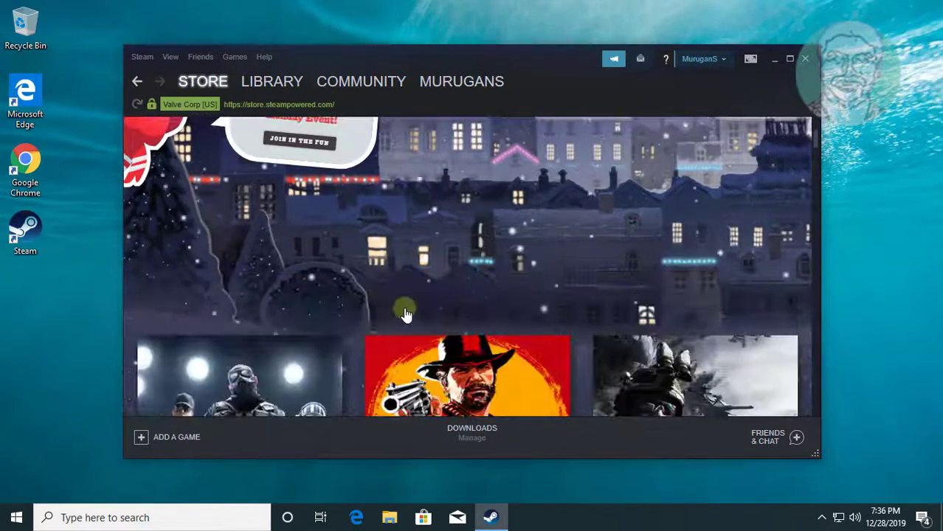
pyautogui.scroll(-3)
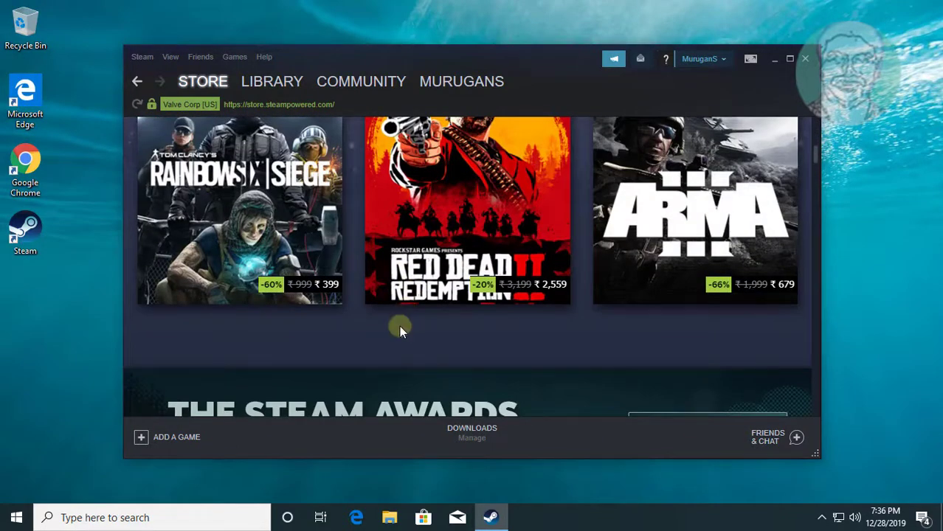
pyautogui.scroll(-3)
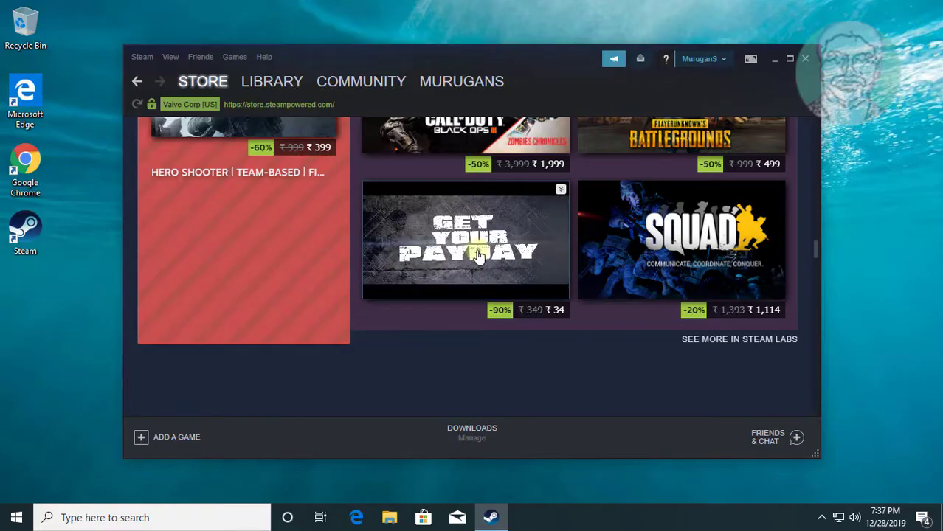
pyautogui.click(467, 239)
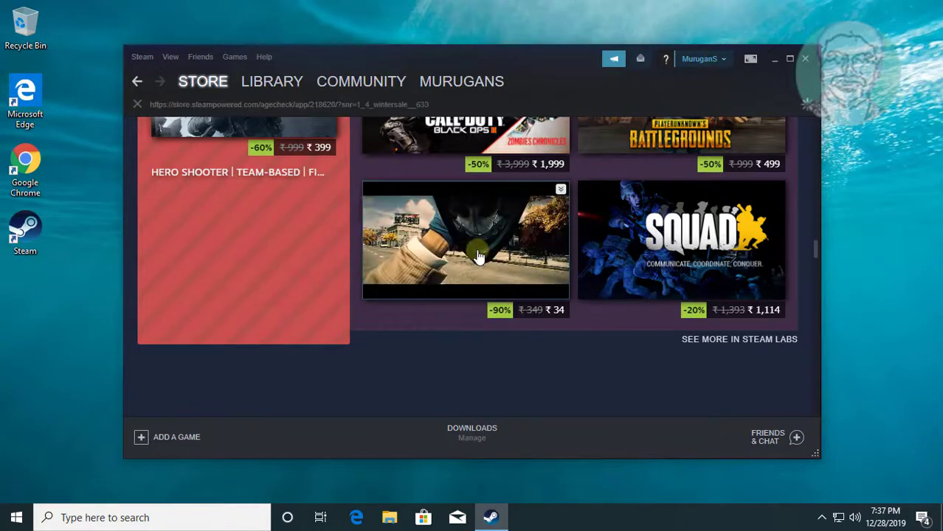
pyautogui.click(466, 239)
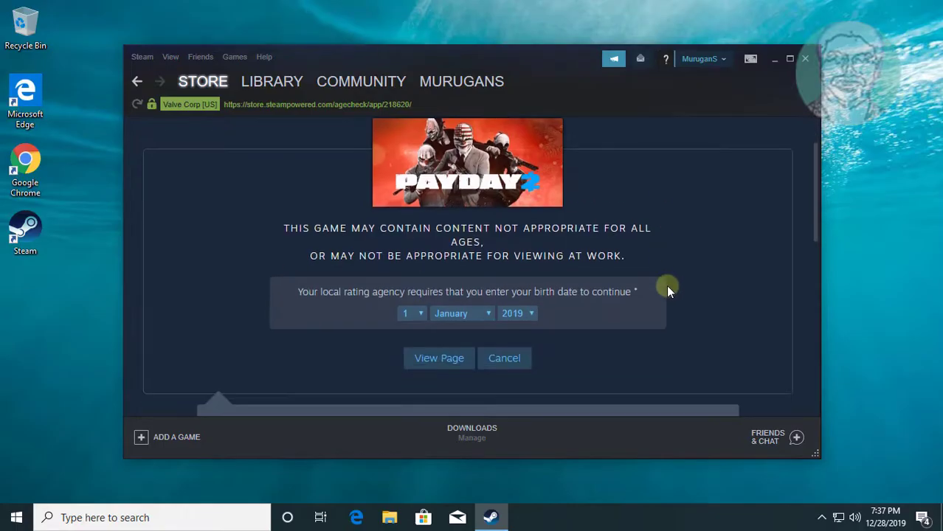
# Pass the age check and add PAYDAY 2 to the cart at ₹34
pyautogui.click(440, 359)
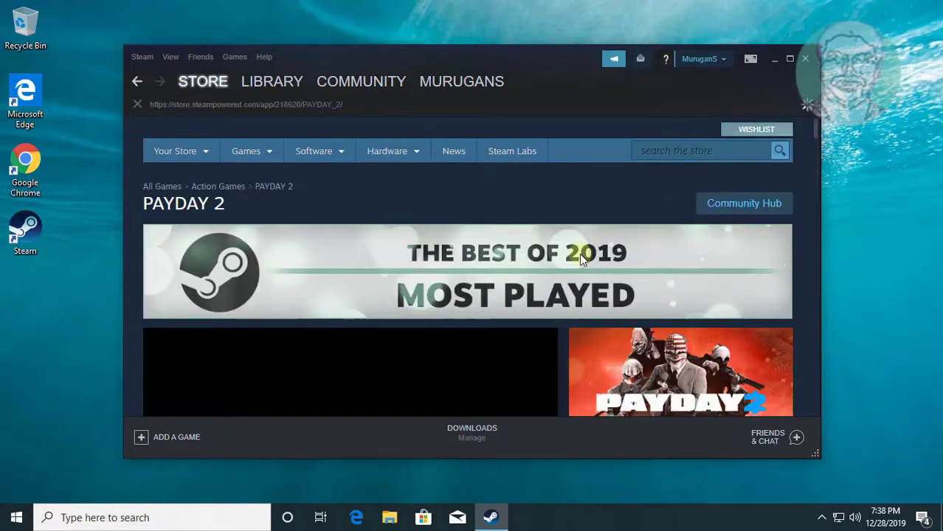
pyautogui.scroll(-3)
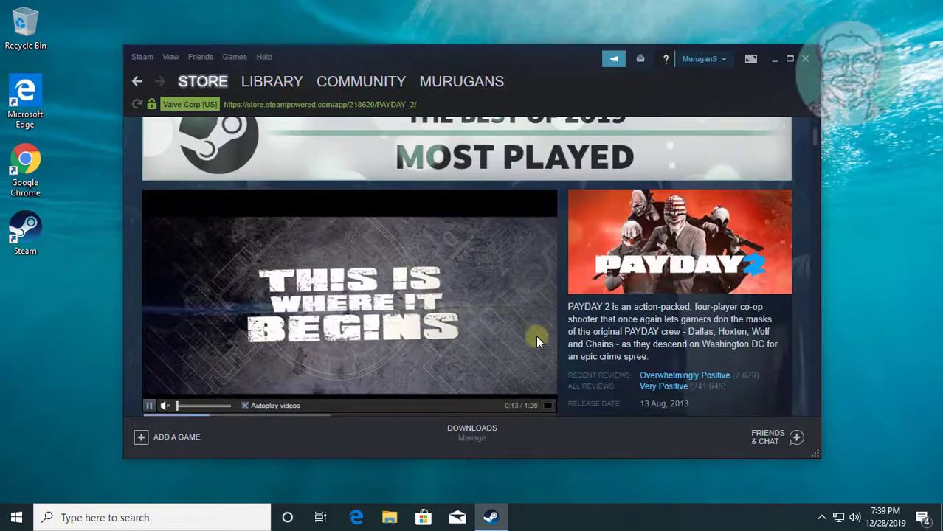
pyautogui.scroll(-3)
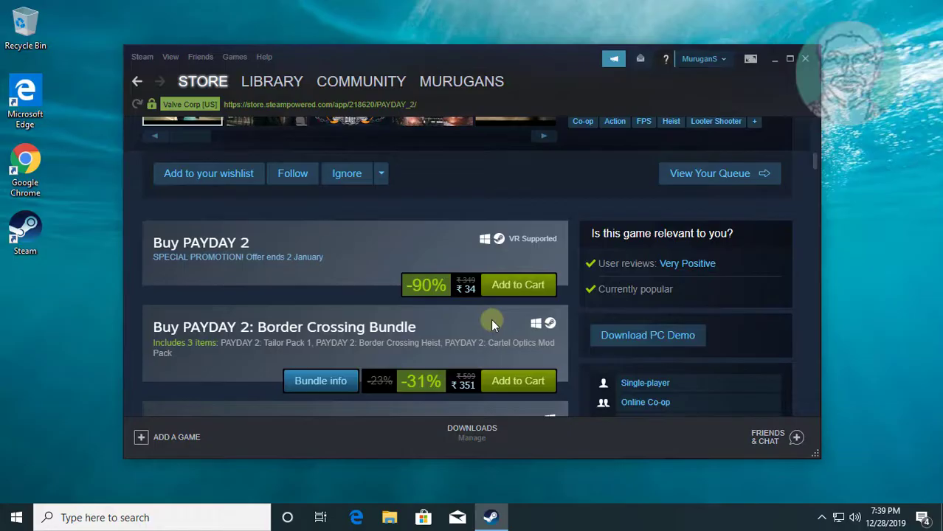
pyautogui.moveTo(518, 285)
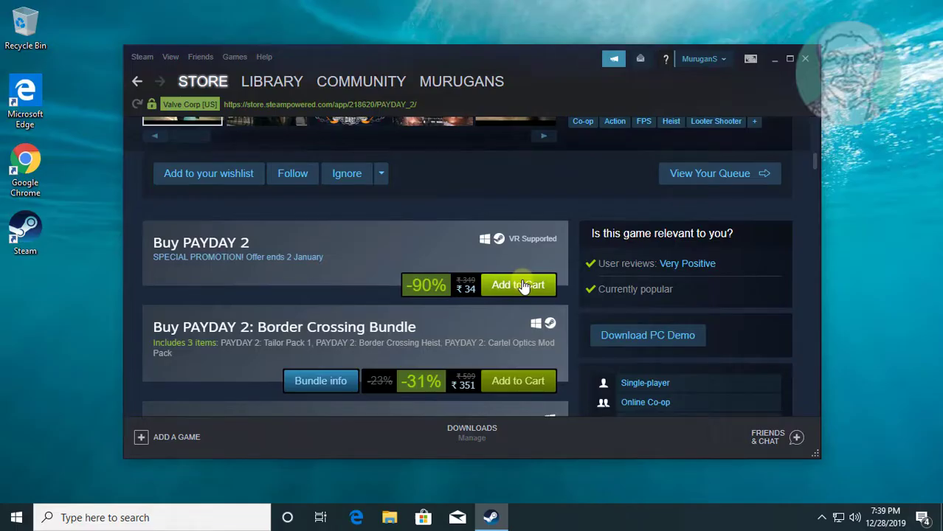
pyautogui.click(517, 285)
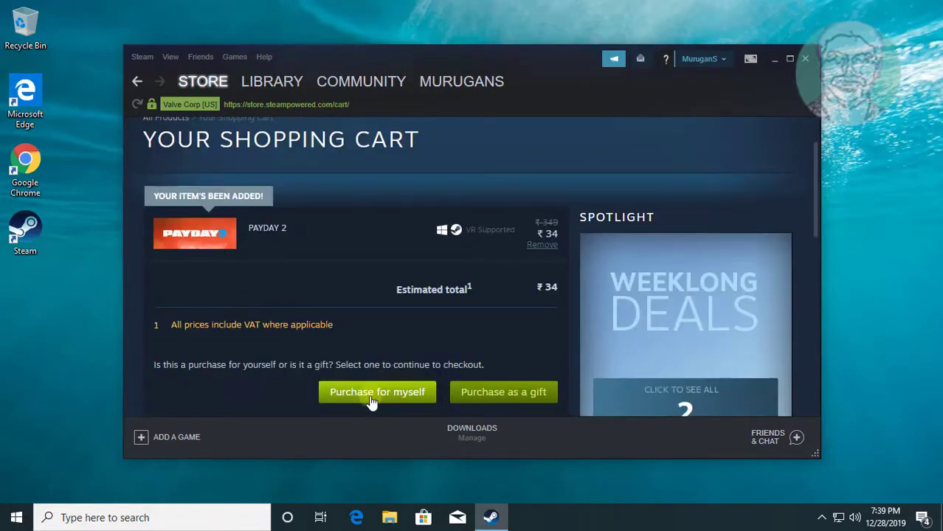
# Purchase PAYDAY 2 for myself with Net Banking and continue to the order review
pyautogui.click(378, 393)
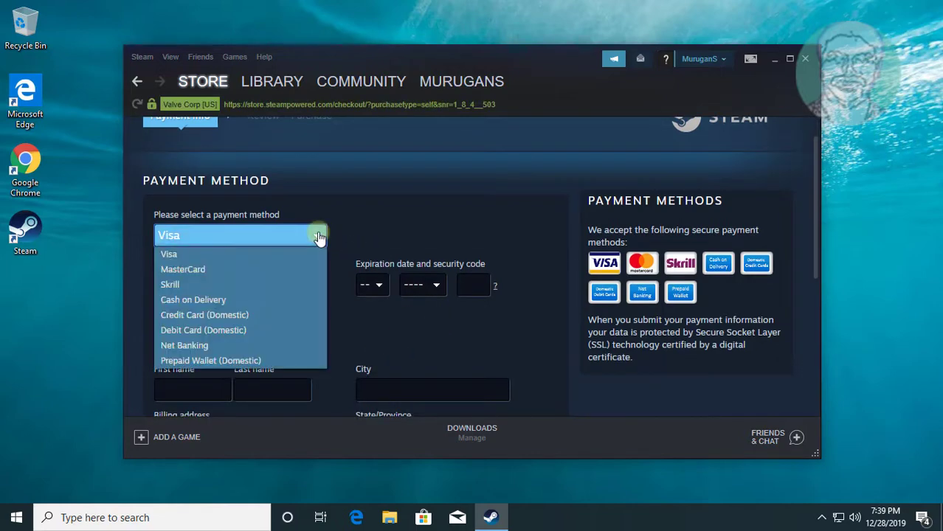
pyautogui.click(183, 346)
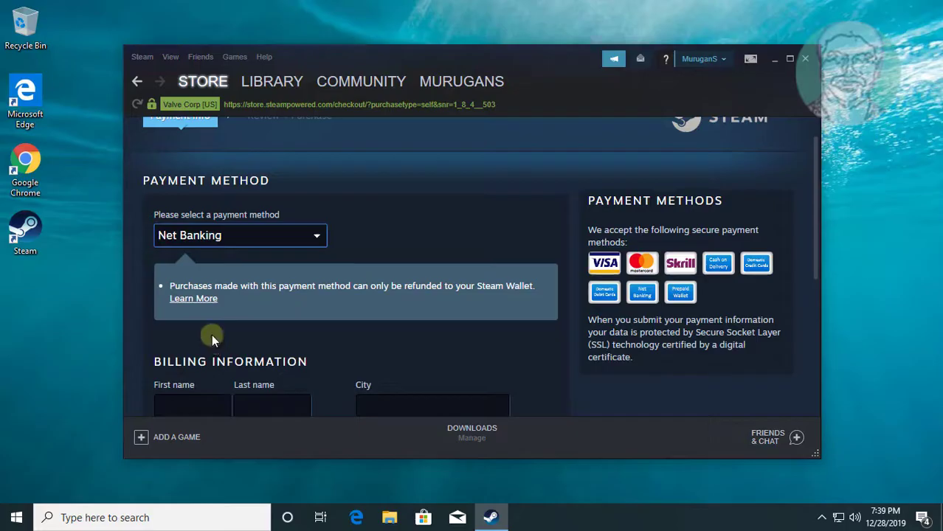
pyautogui.scroll(-3)
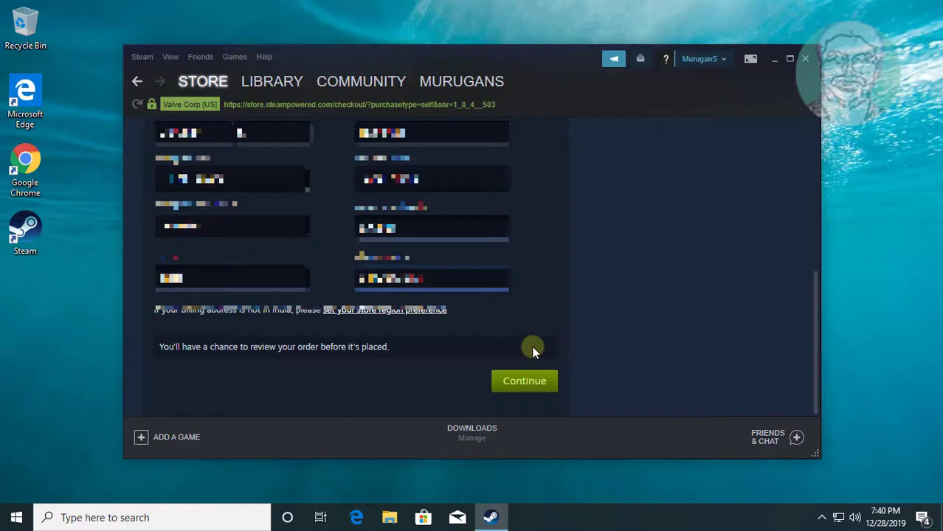
pyautogui.click(526, 381)
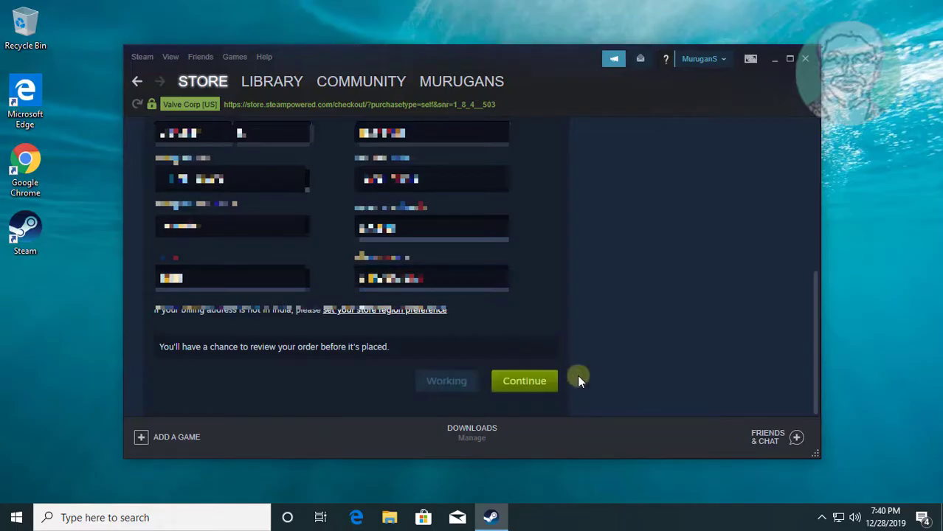
pyautogui.click(524, 381)
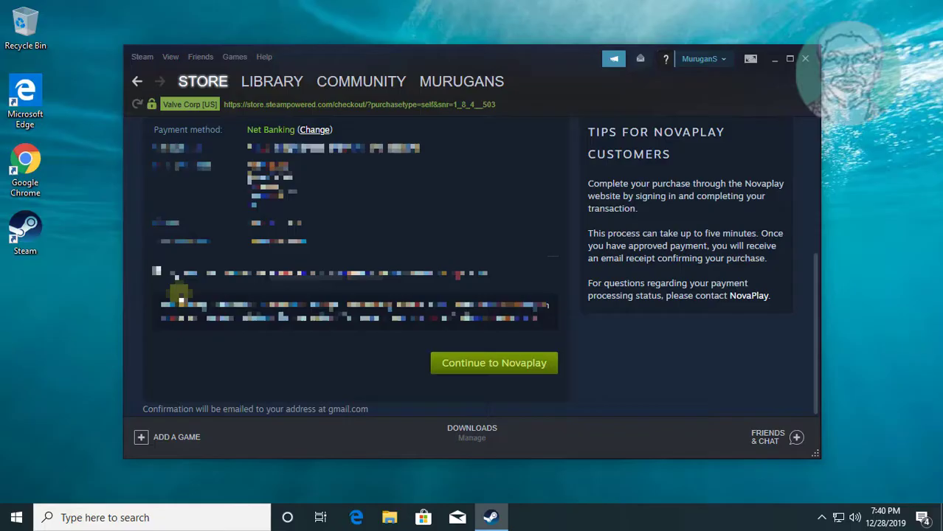
pyautogui.moveTo(427, 366)
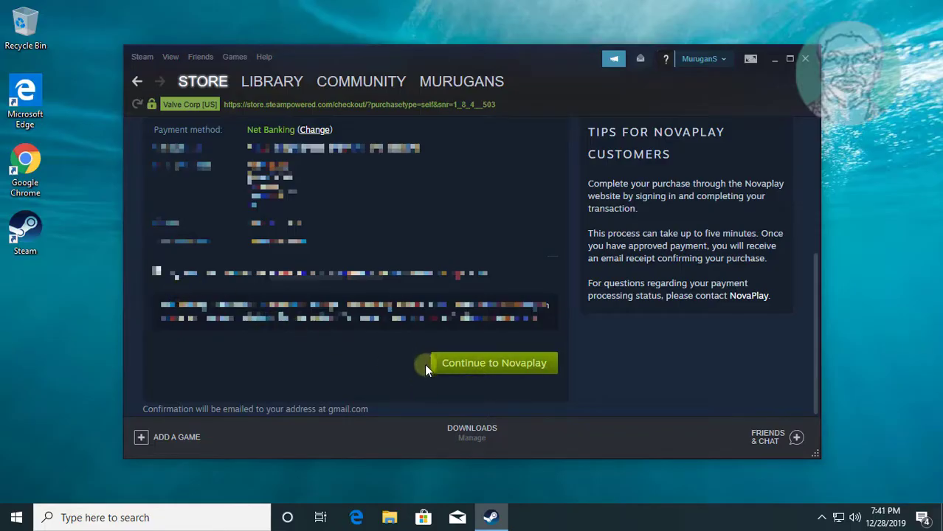
# Continue to NovaPlay and submit billing details so the PAYDAY 2 payment completes
pyautogui.click(492, 363)
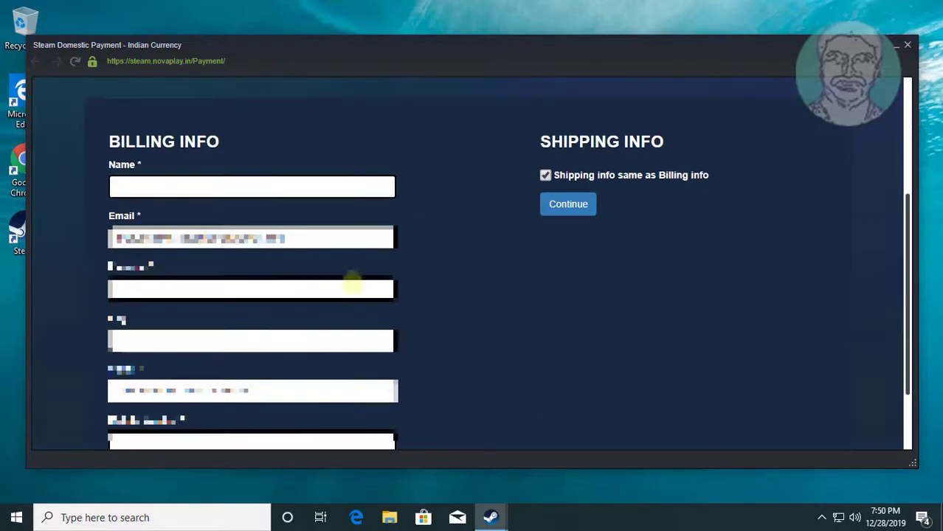
pyautogui.click(251, 186)
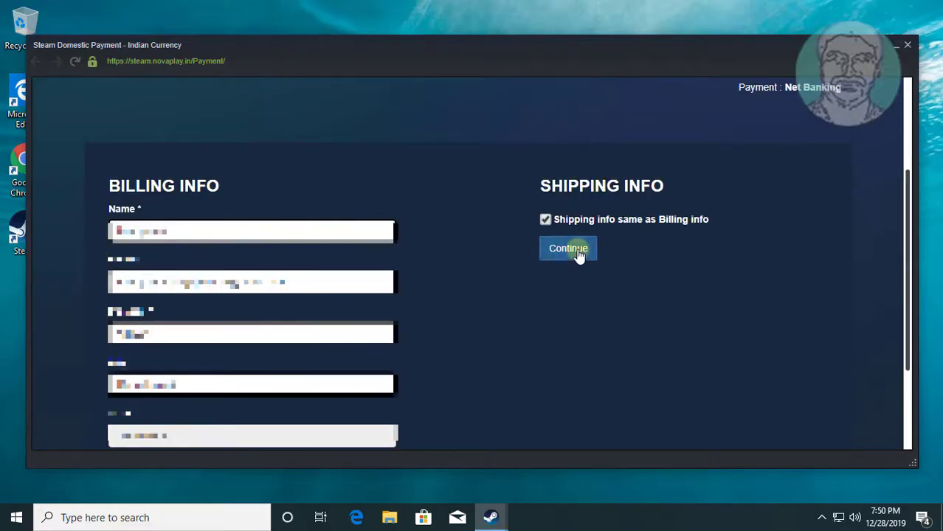
pyautogui.click(566, 248)
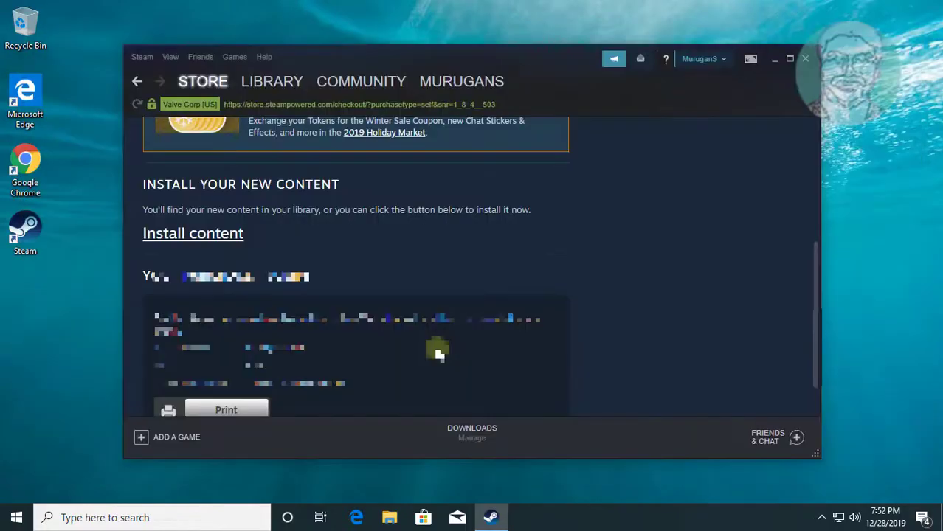
# Leave the purchase receipt and return to the Steam store front page
pyautogui.scroll(-3)
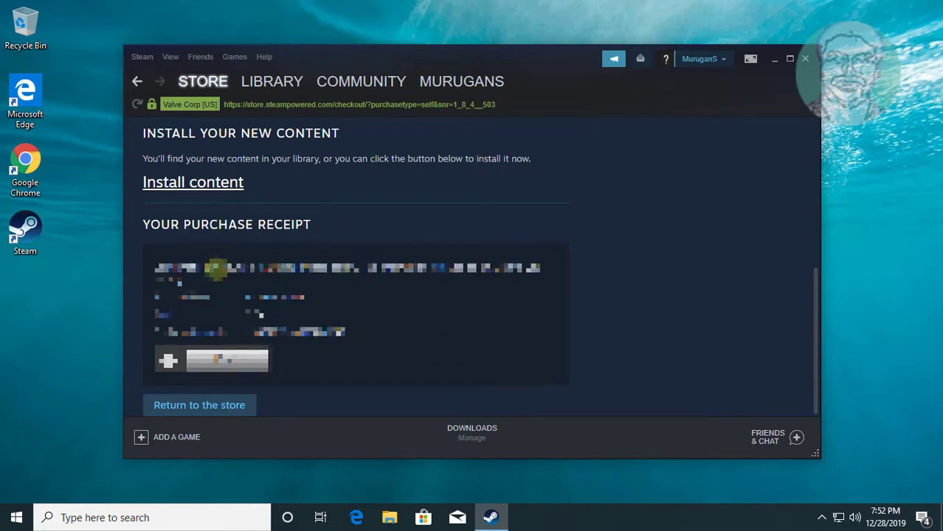
pyautogui.moveTo(221, 412)
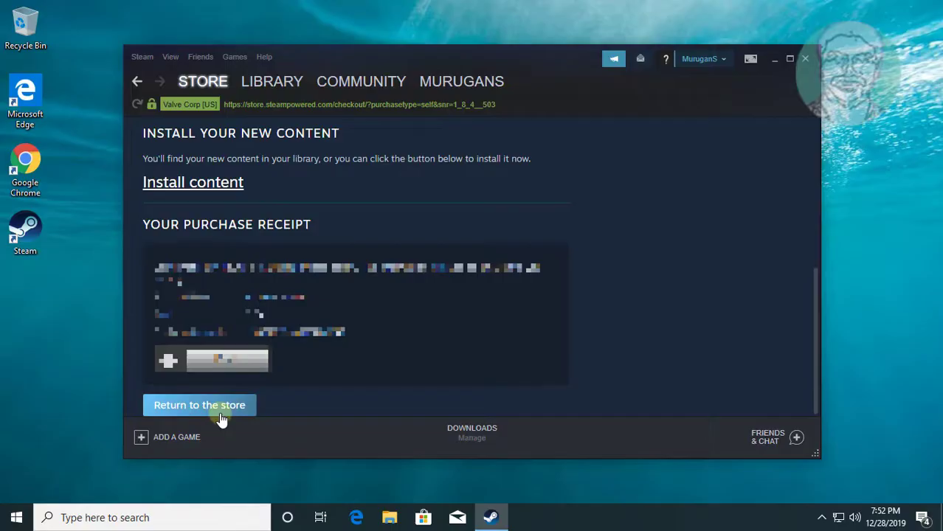
pyautogui.click(199, 405)
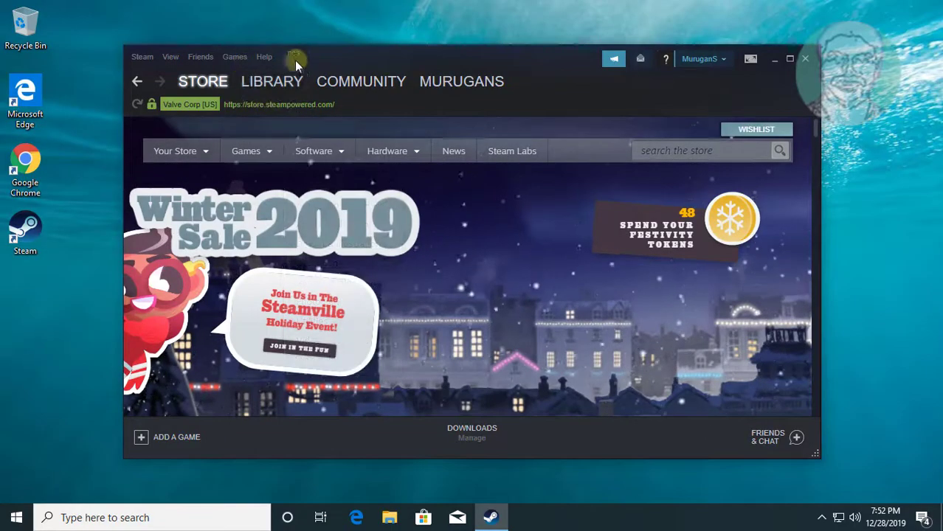
# Select PAYDAY 2 in the games library and start its installation
pyautogui.click(235, 56)
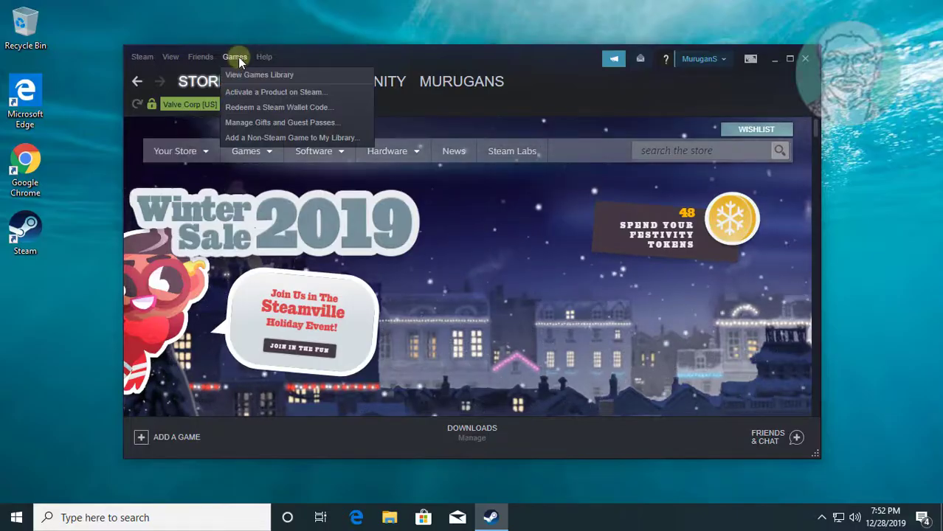
pyautogui.click(259, 74)
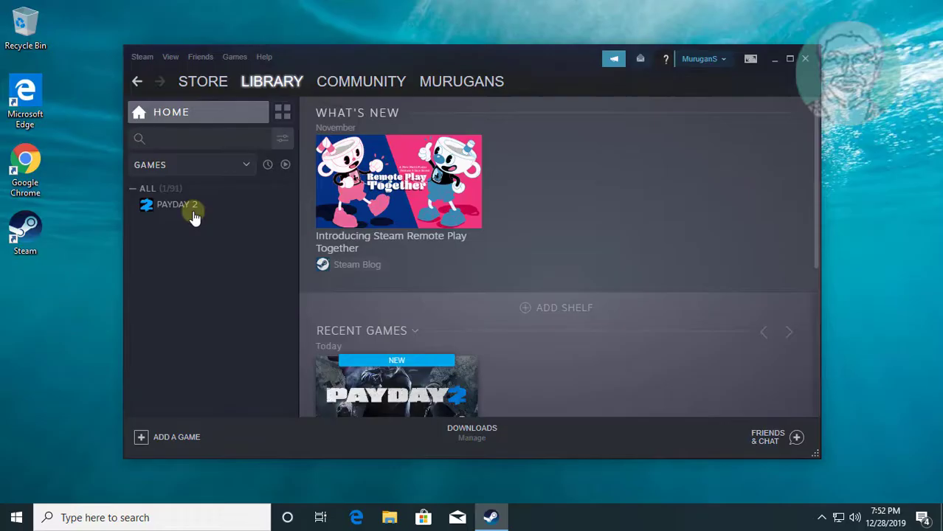
pyautogui.click(177, 204)
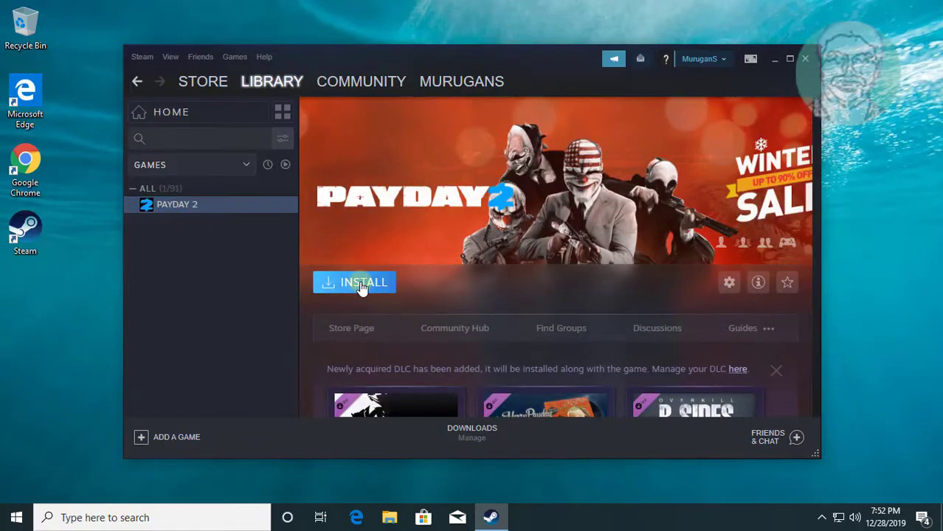
pyautogui.click(354, 283)
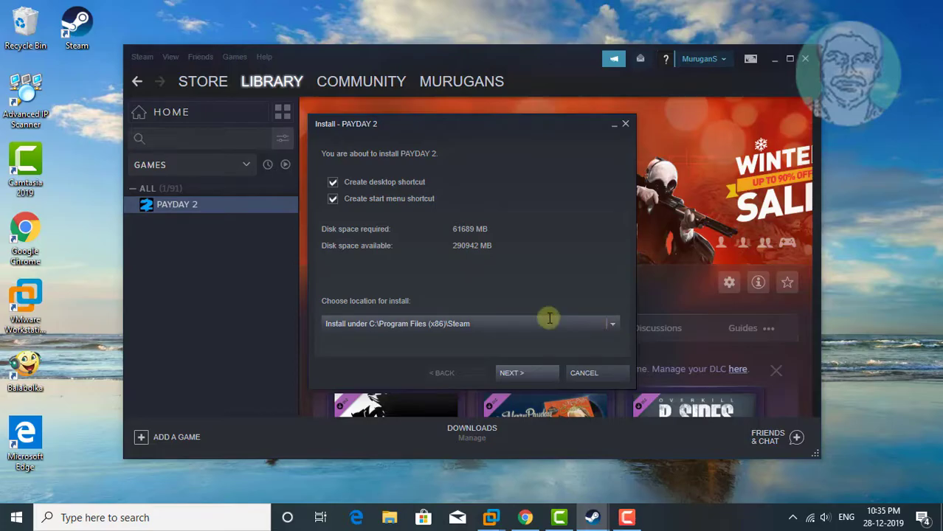
# Pick 'Create new Steam library on drive E:\' as the install location
pyautogui.click(610, 323)
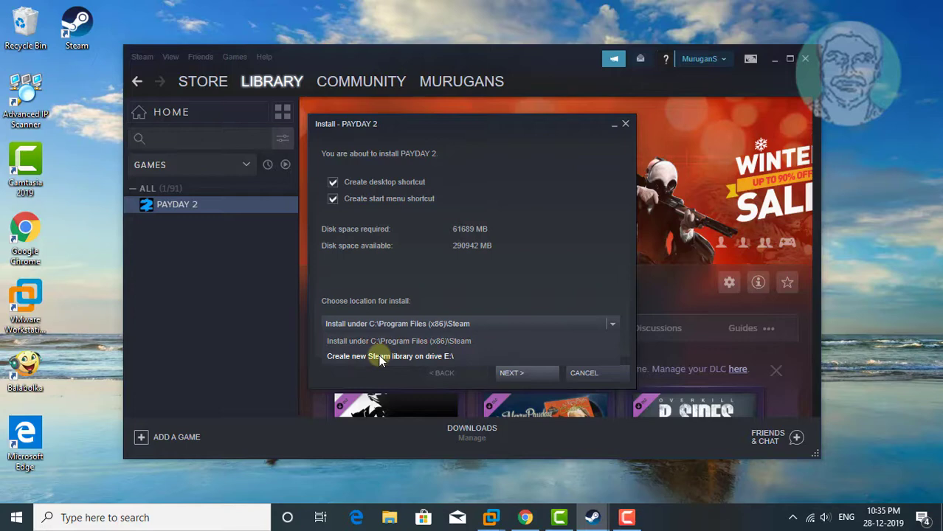
pyautogui.moveTo(412, 360)
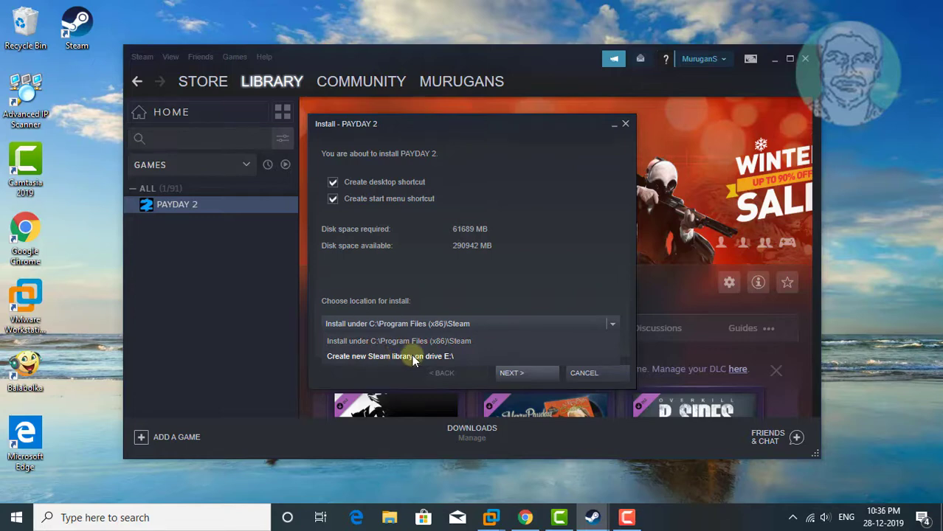
pyautogui.moveTo(381, 355)
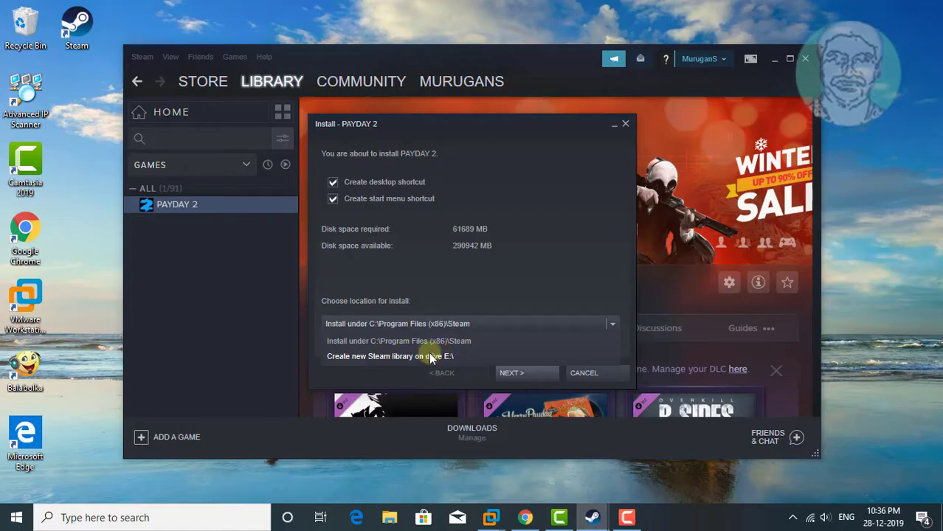
pyautogui.click(390, 356)
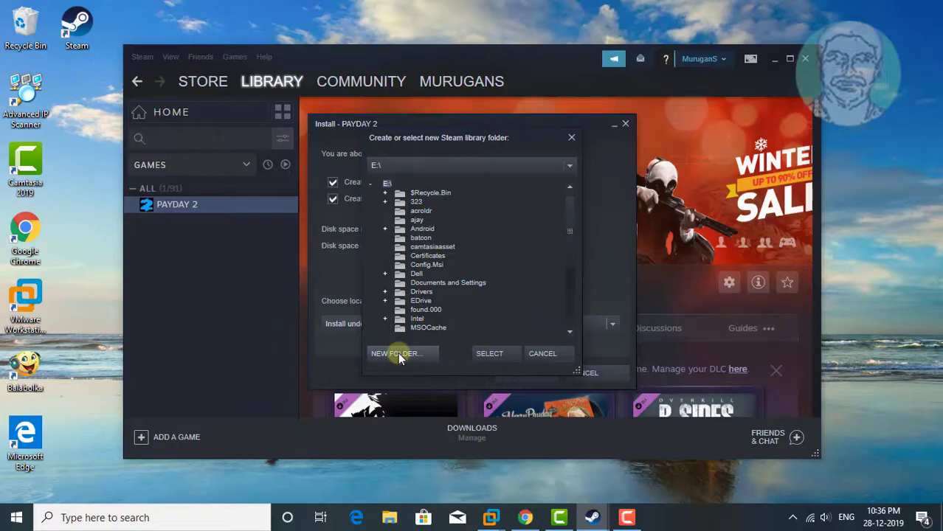
# Create a SteamLibrary folder on drive E as the install location and continue to the license agreement
pyautogui.click(396, 354)
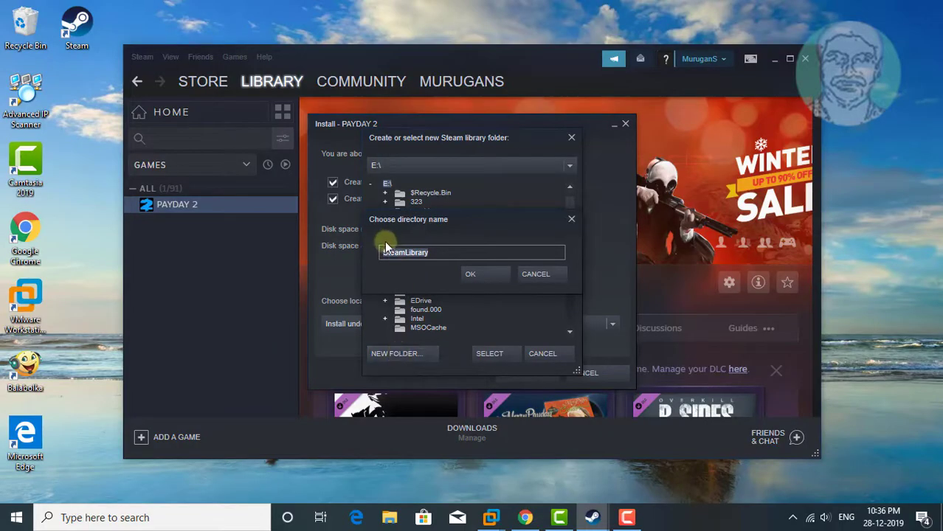
pyautogui.click(469, 273)
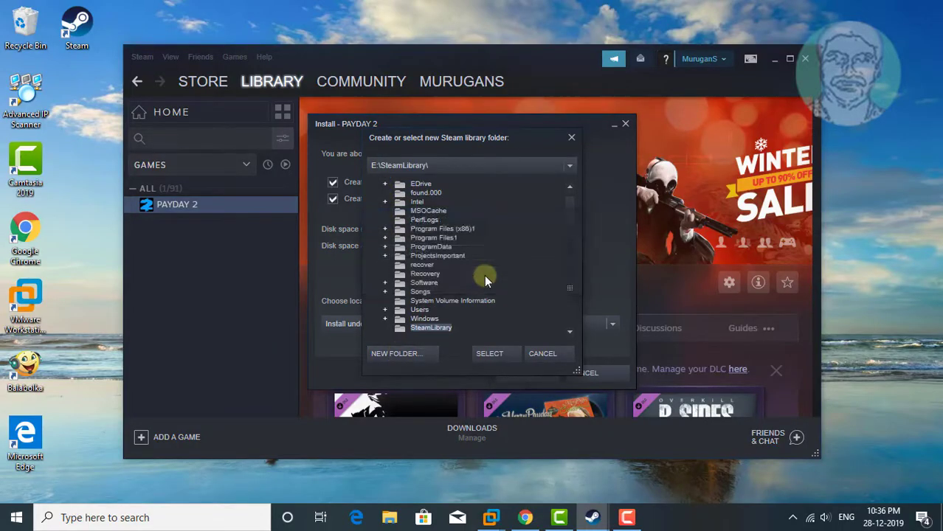
pyautogui.moveTo(490, 354)
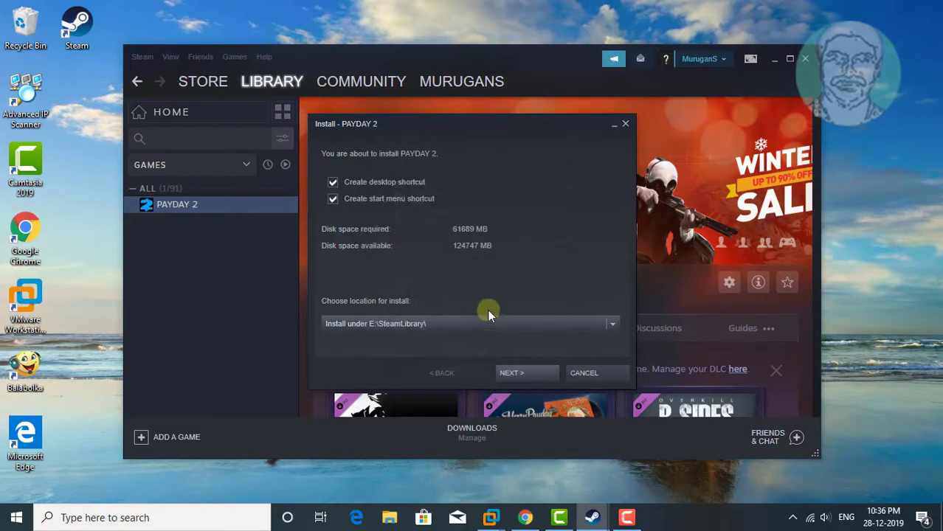
pyautogui.moveTo(400, 360)
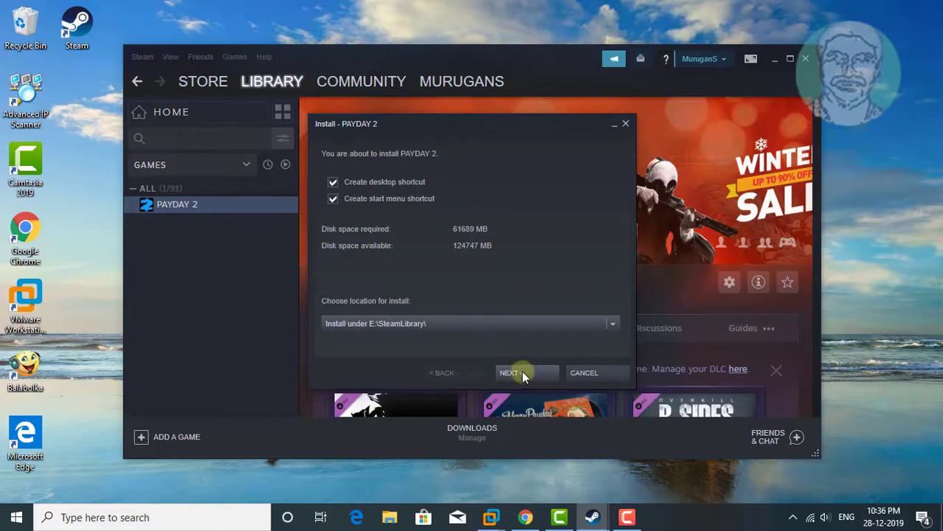
pyautogui.click(509, 371)
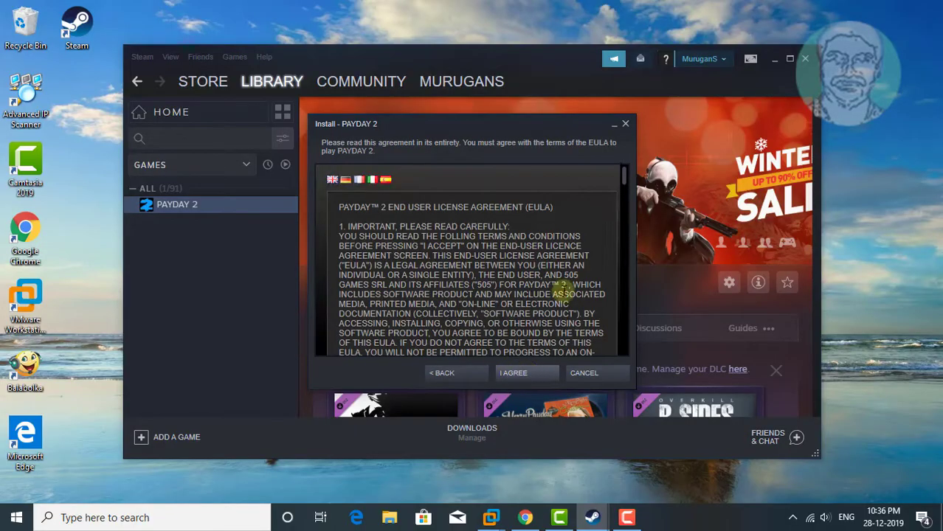
pyautogui.moveTo(625, 175)
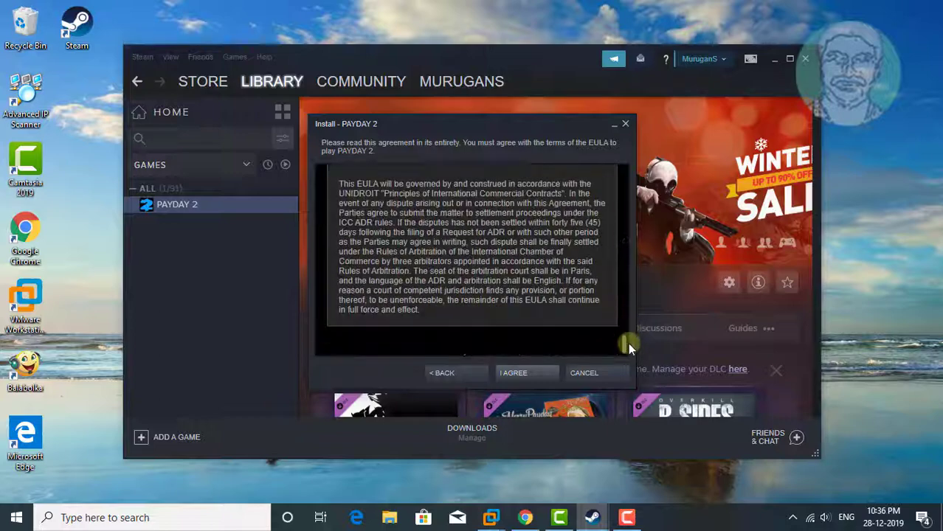
# Agree to the PAYDAY 2 EULA and finish setup so the 27.09 GB download begins
pyautogui.click(513, 372)
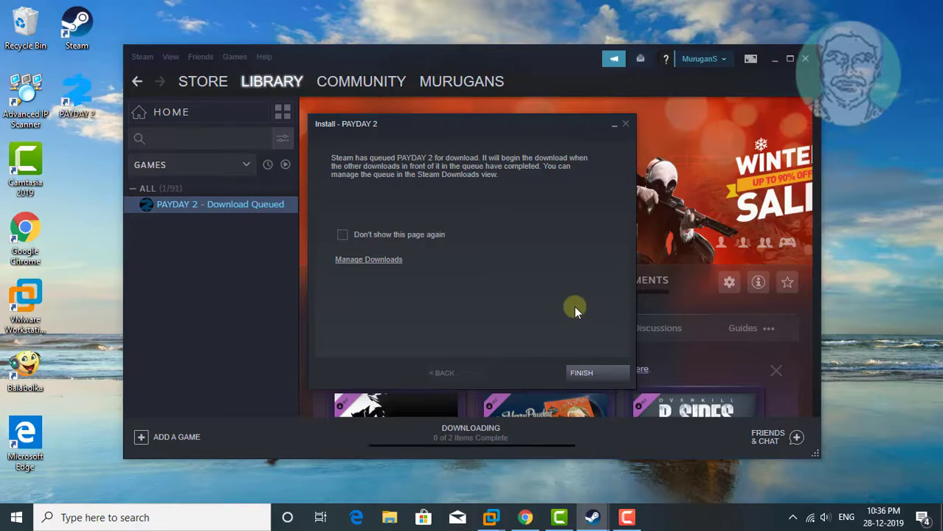
pyautogui.click(581, 372)
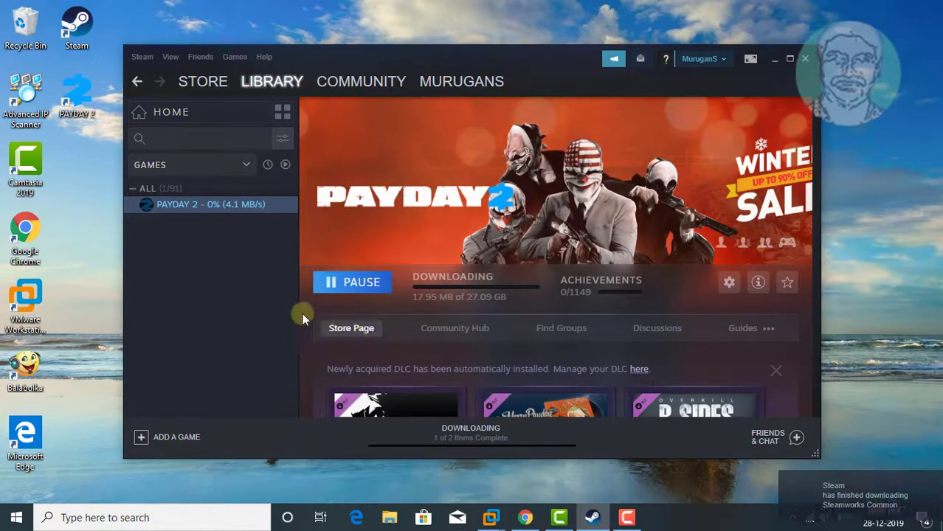
pyautogui.moveTo(657, 310)
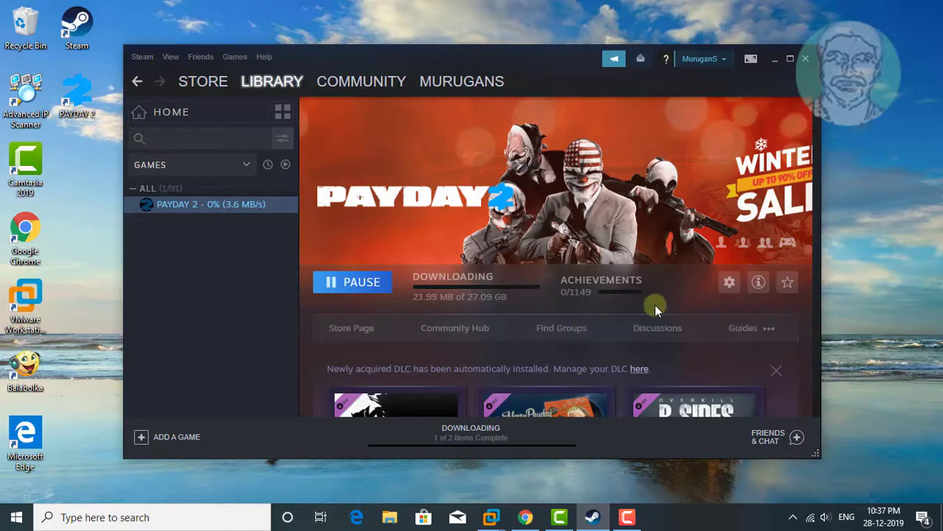
pyautogui.moveTo(638, 316)
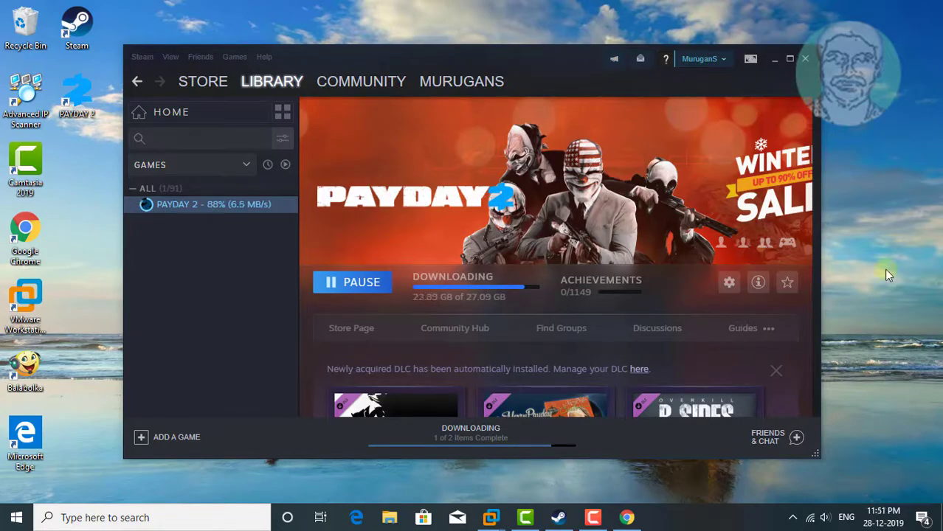
pyautogui.moveTo(868, 468)
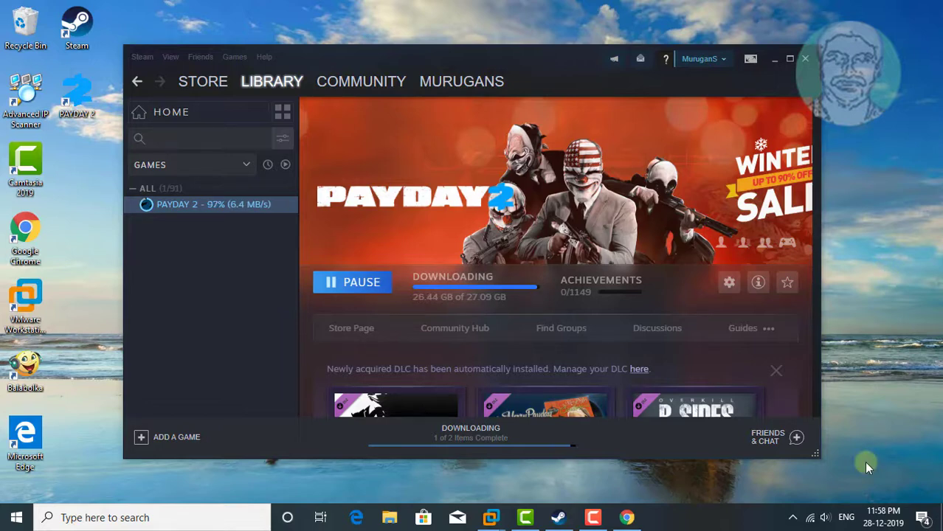
pyautogui.moveTo(709, 485)
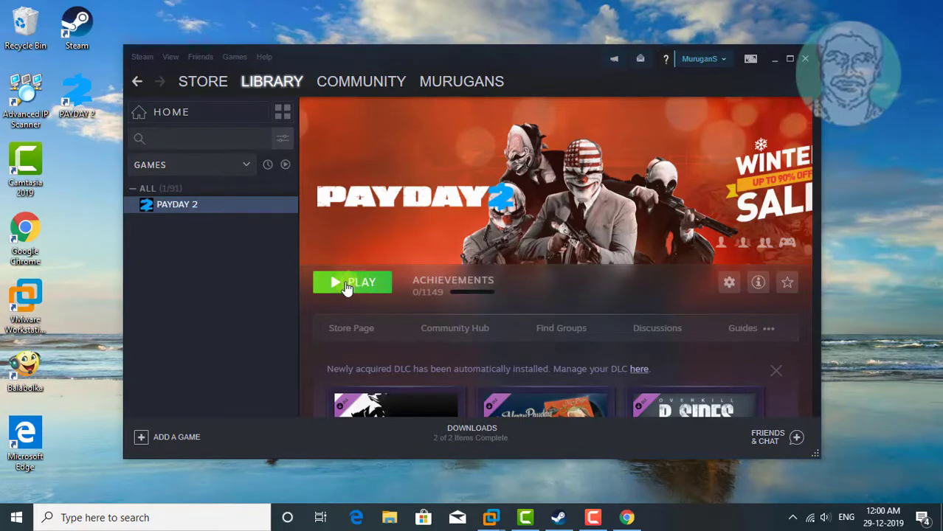
# Launch PAYDAY 2 from its library page once the download completes
pyautogui.click(352, 281)
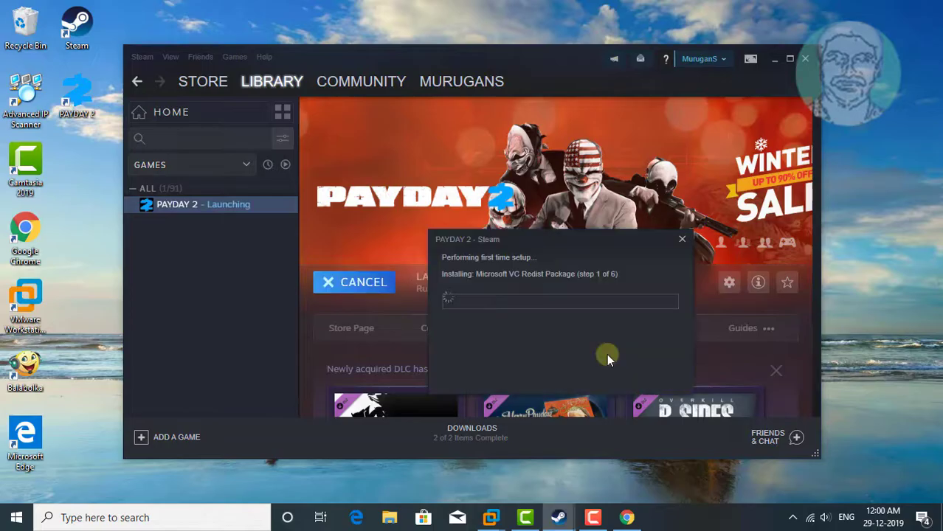